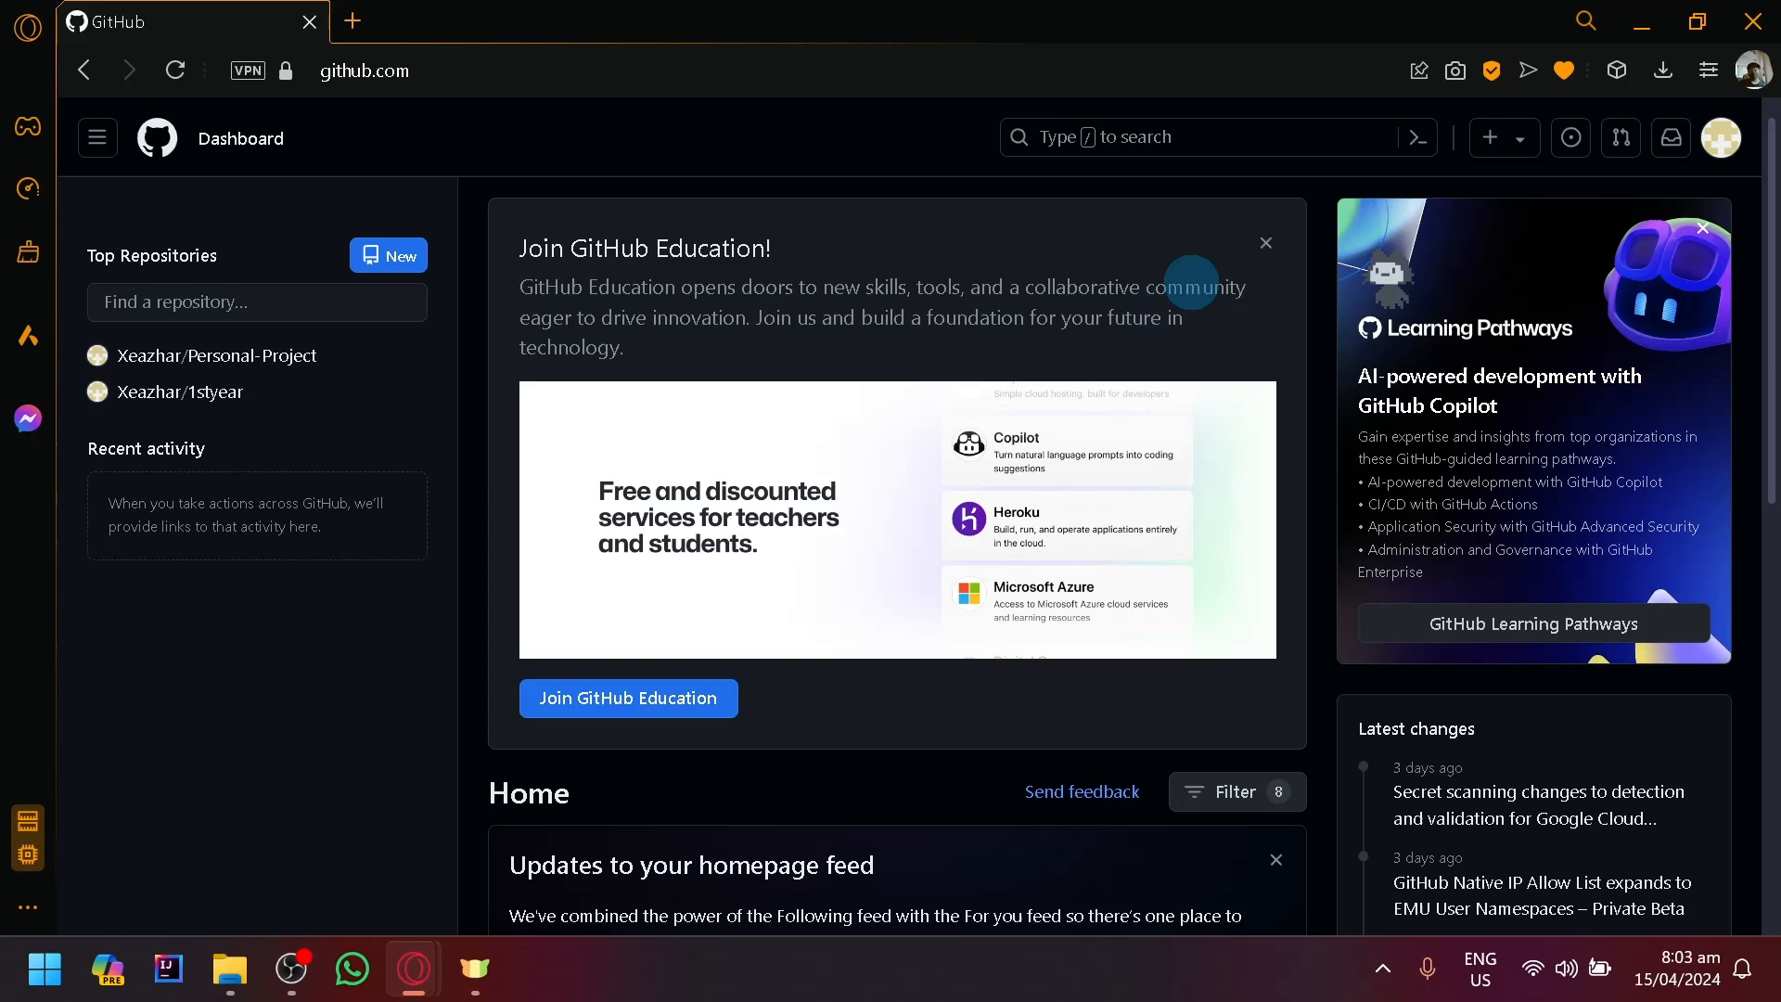
# Step: Open the Xeazhar/Personal-Project repository from the dashboard's Top Repositories list
pyautogui.scroll(-3)
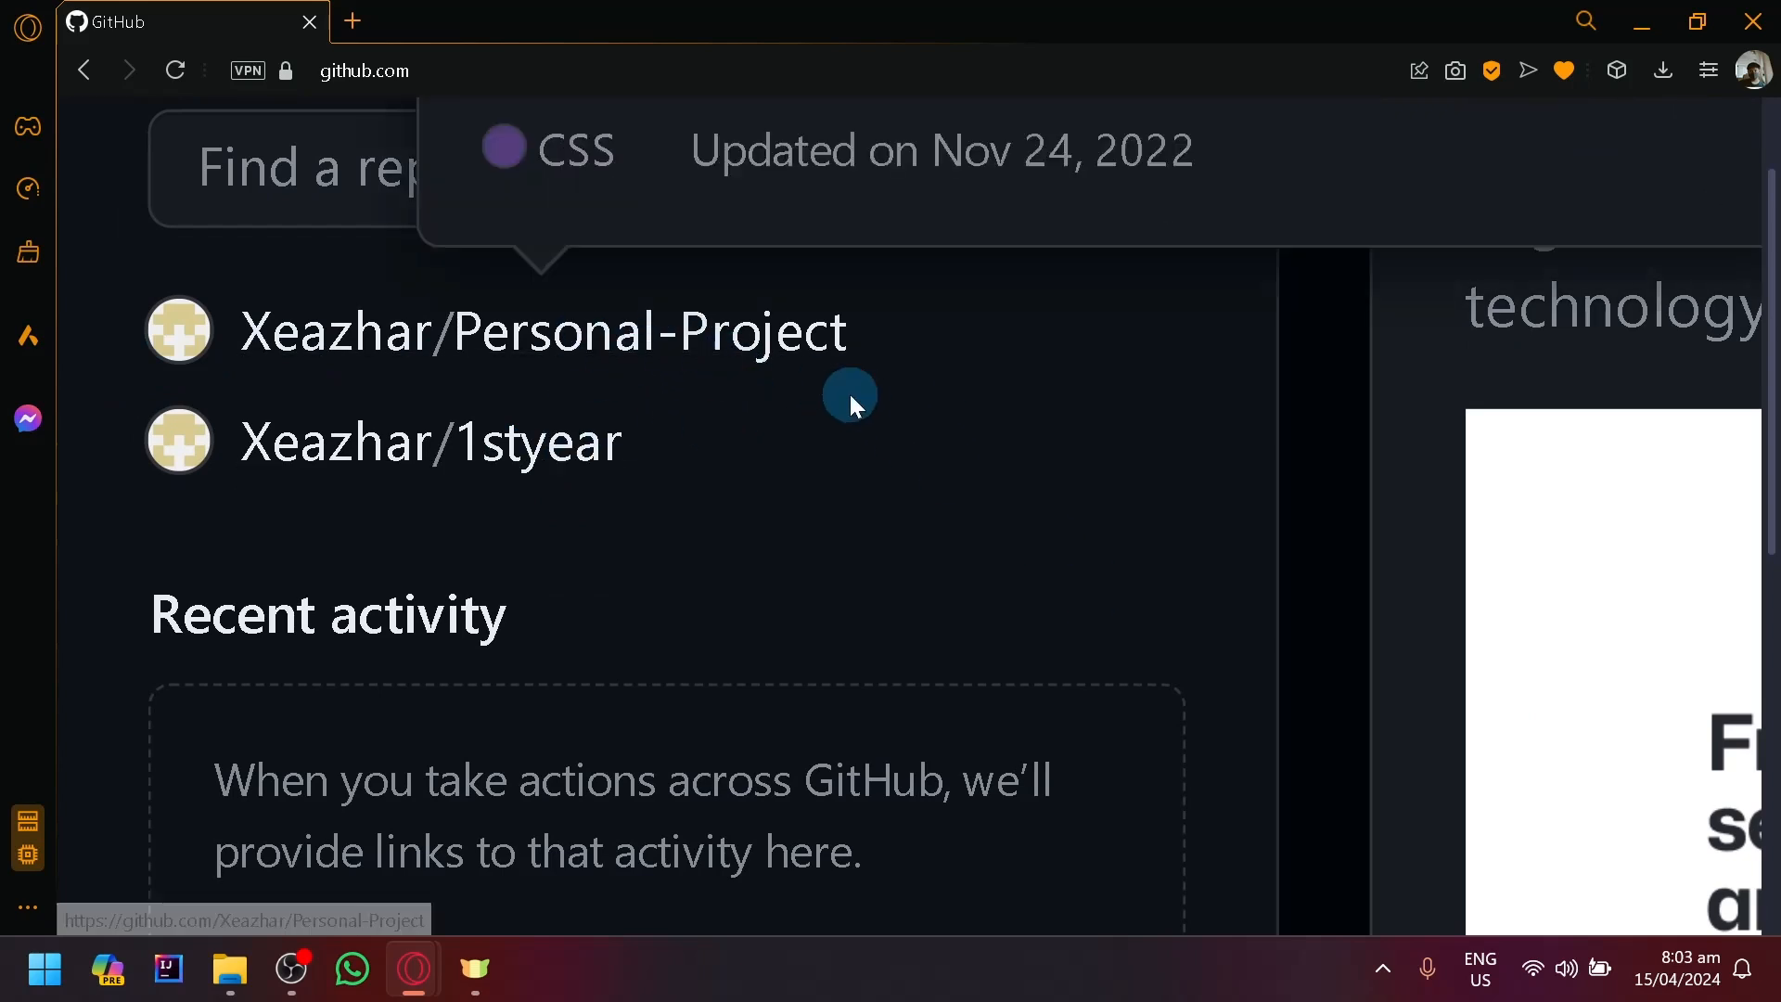
pyautogui.click(542, 330)
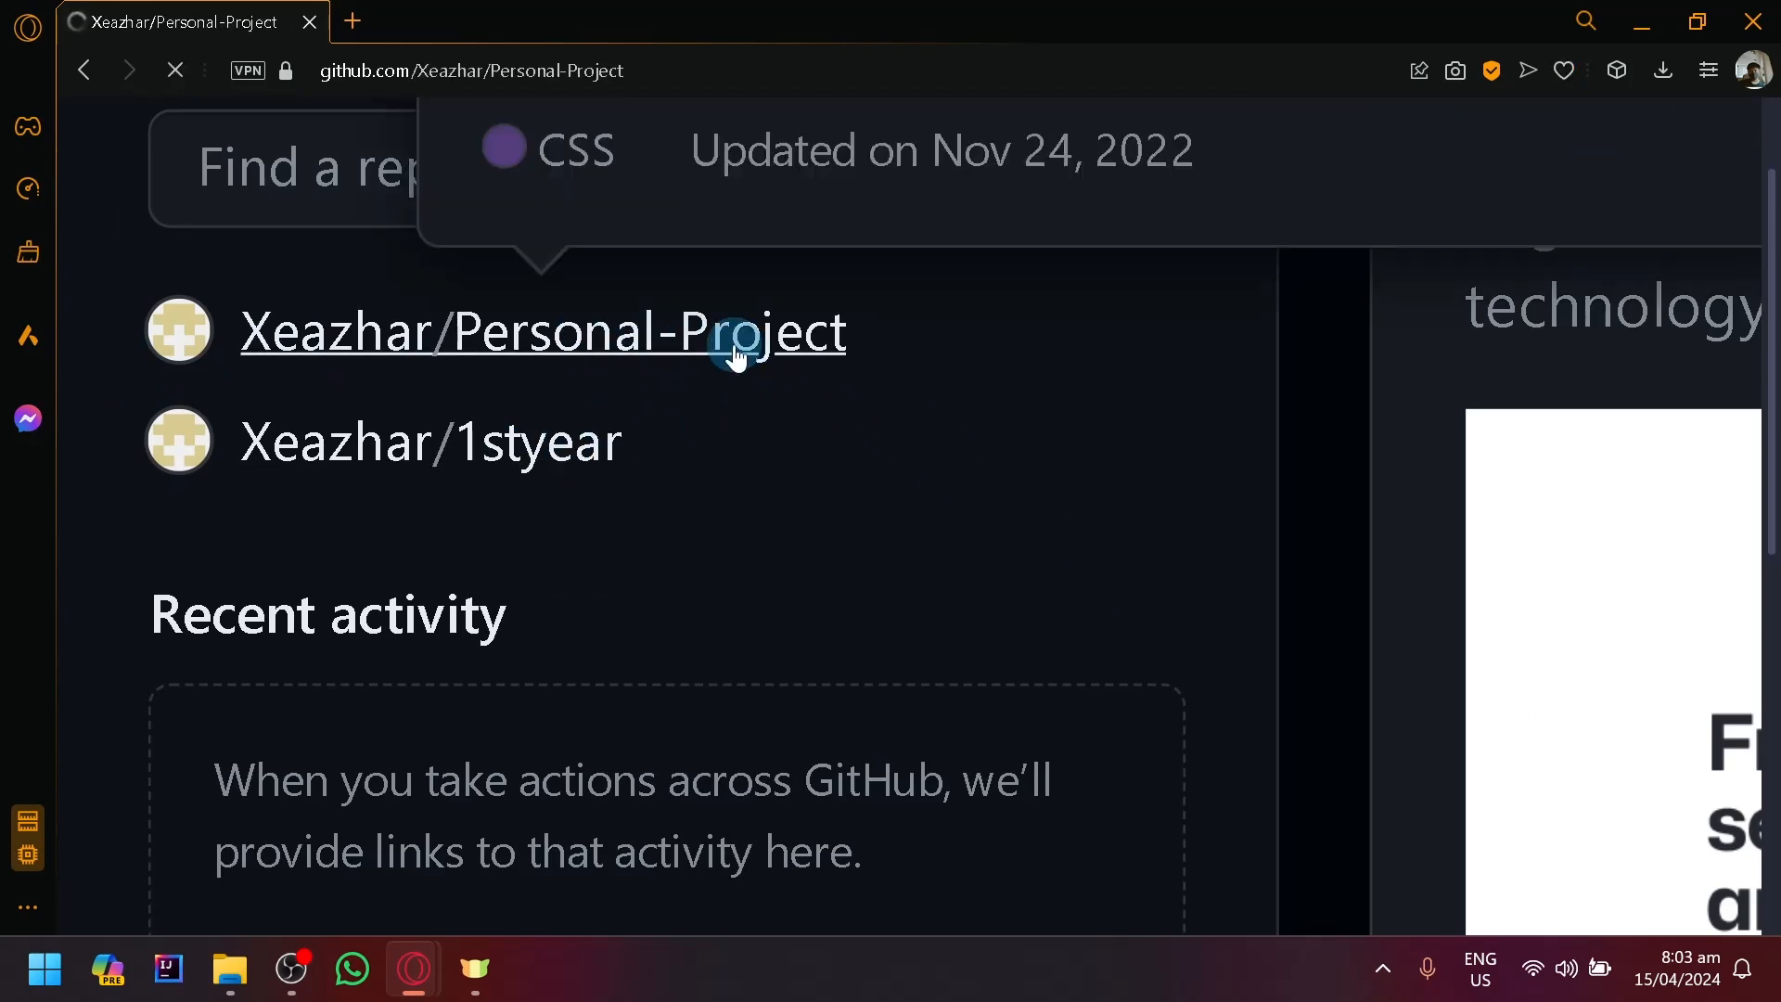
# Step: Choose Upload files from the Add file menu on the Personal-Project page
pyautogui.click(542, 332)
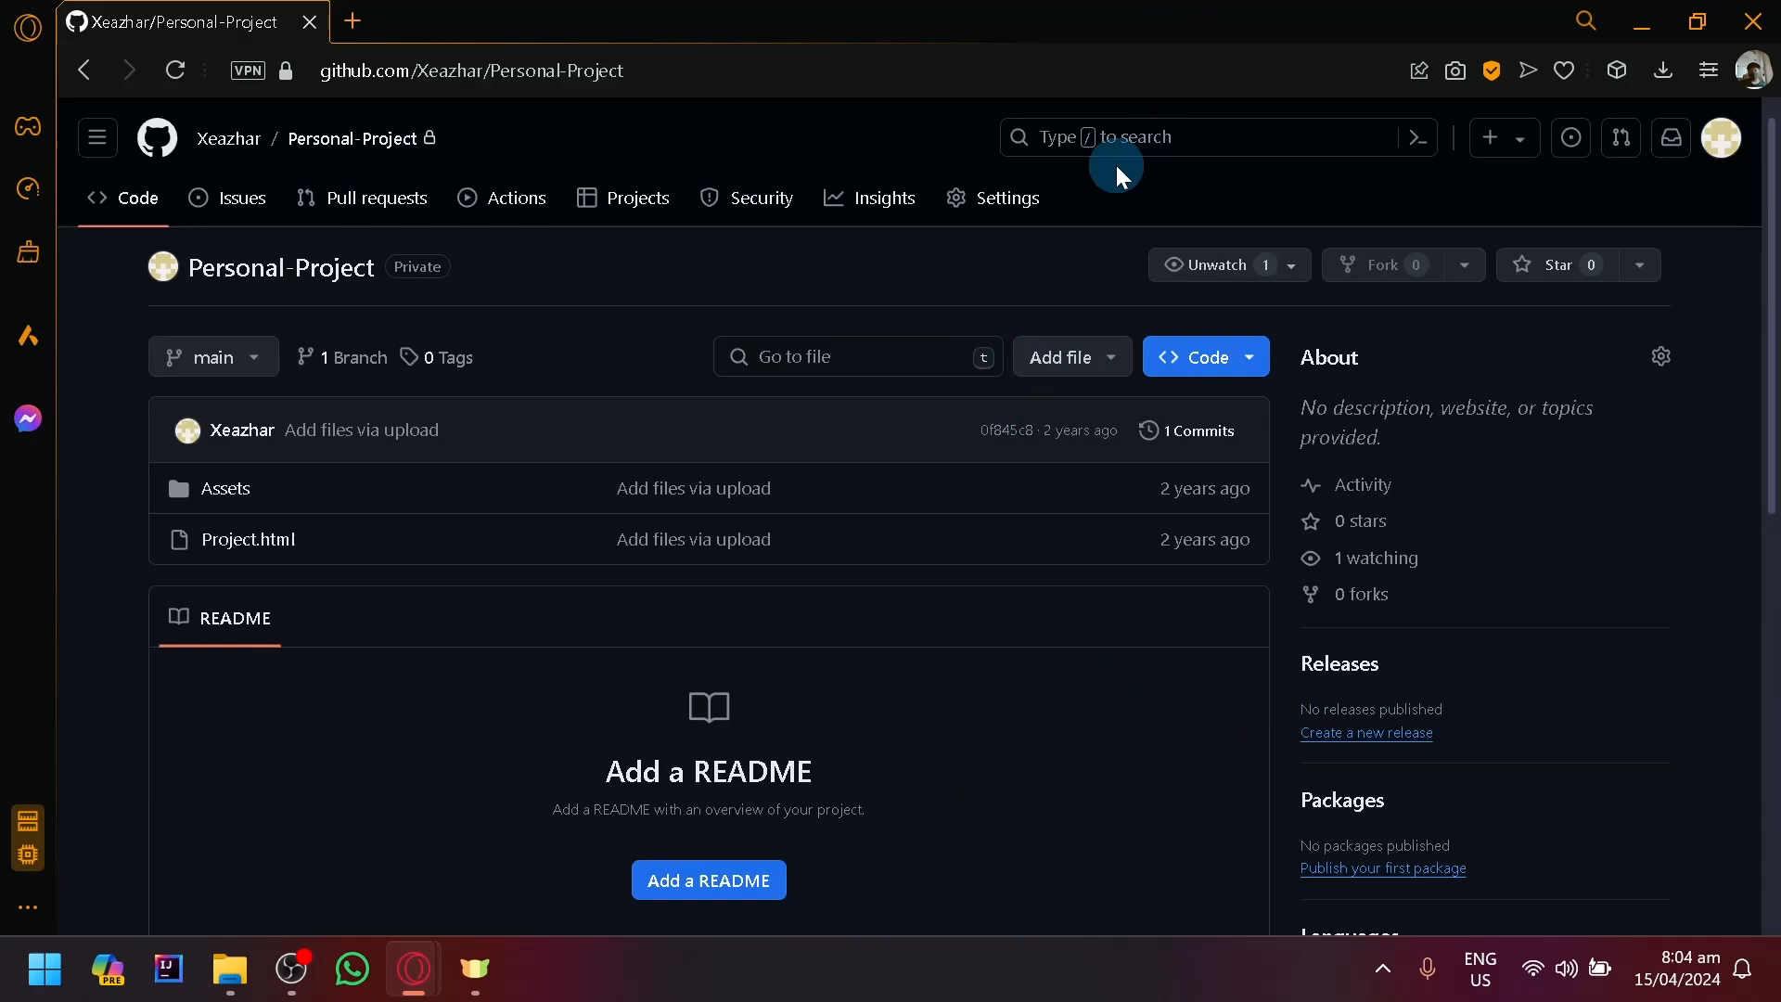
pyautogui.click(1069, 357)
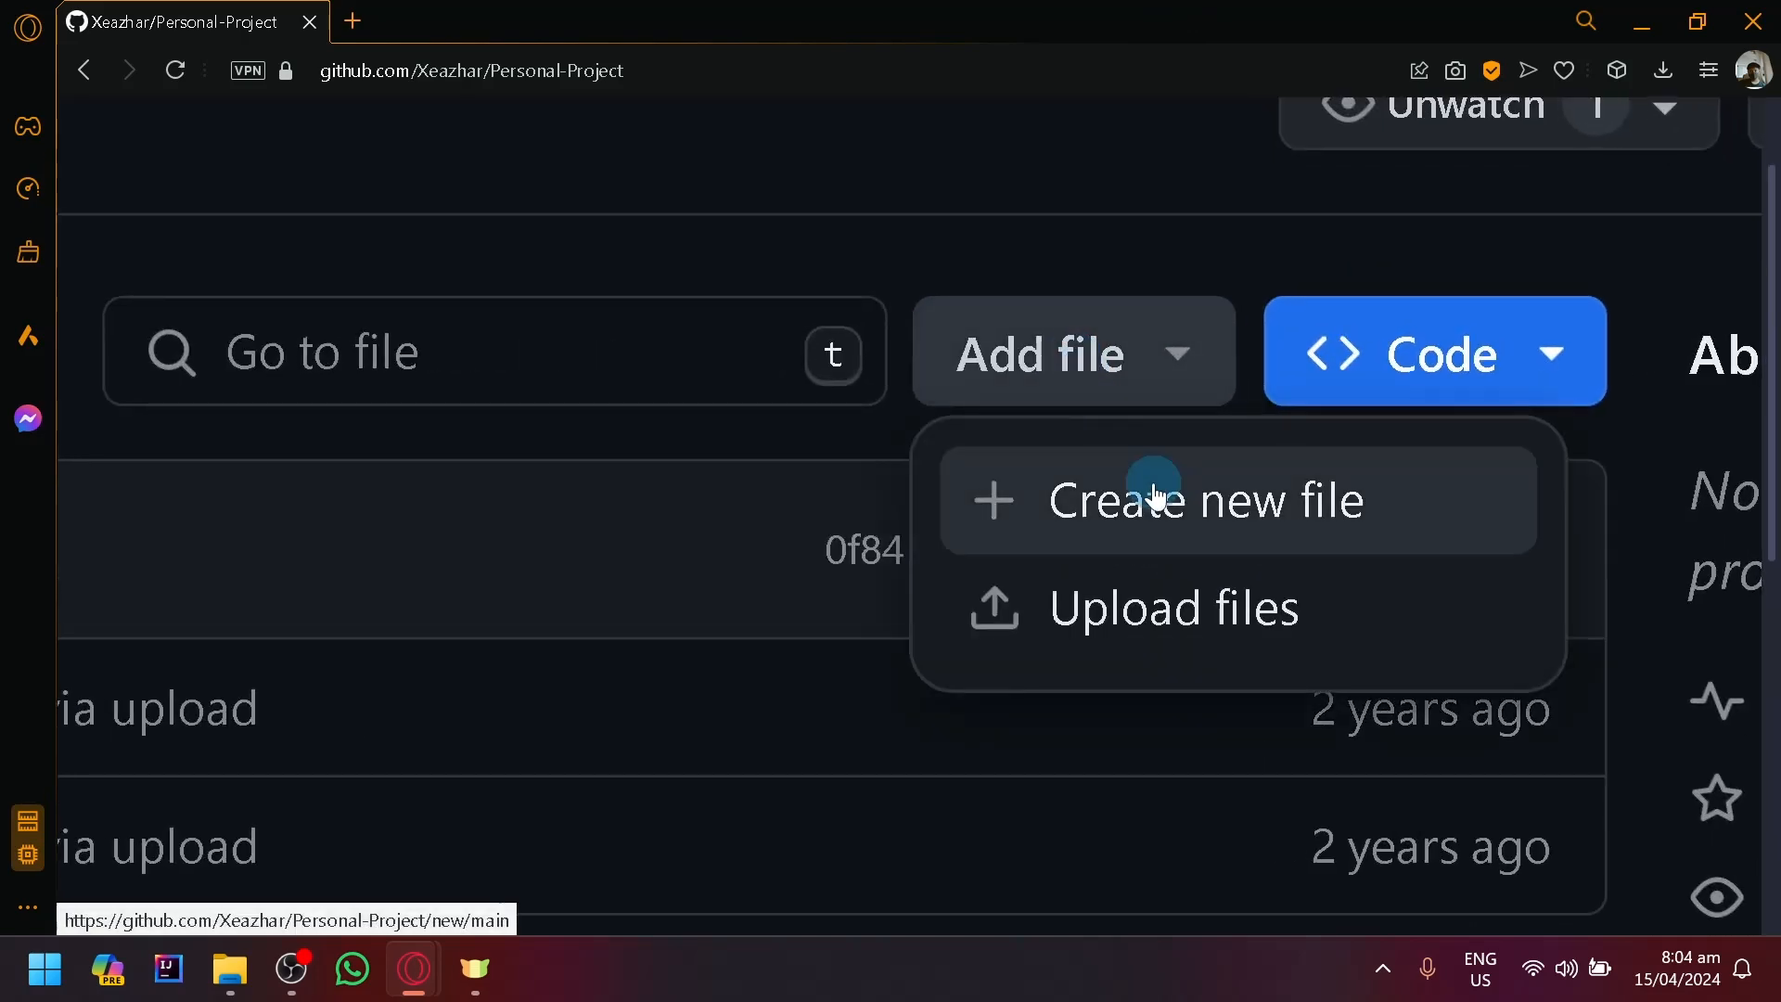
pyautogui.click(1039, 353)
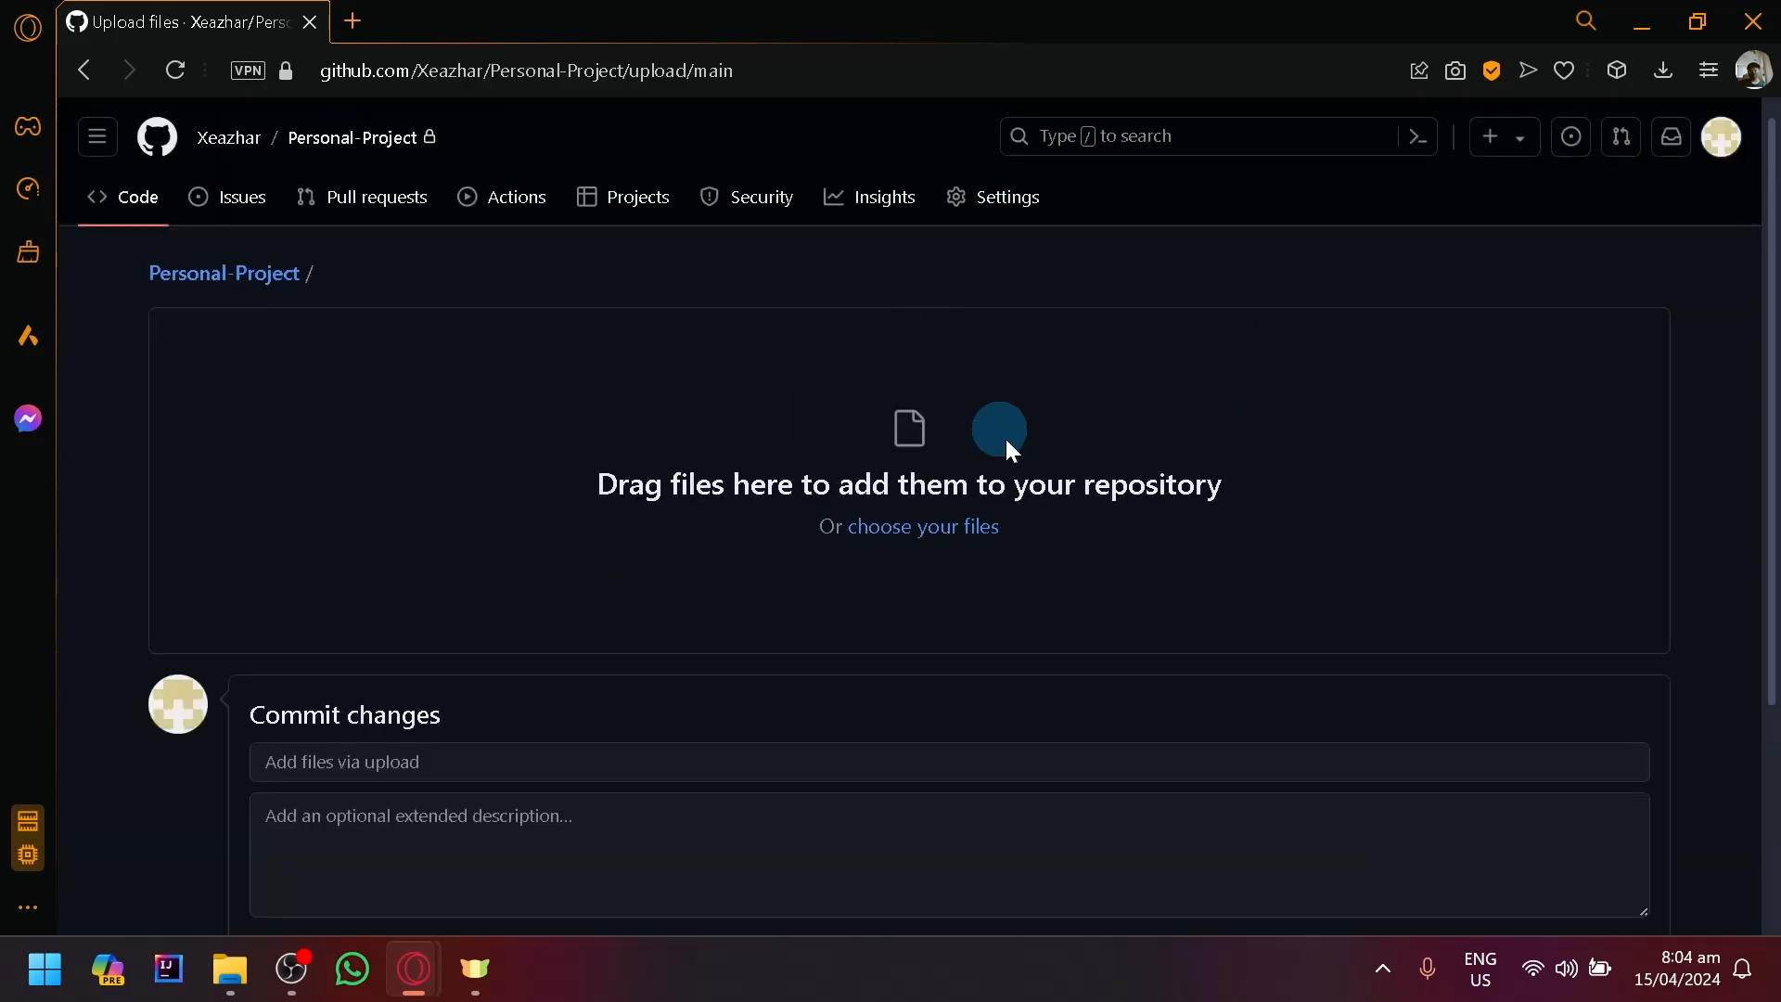
pyautogui.moveTo(381, 546)
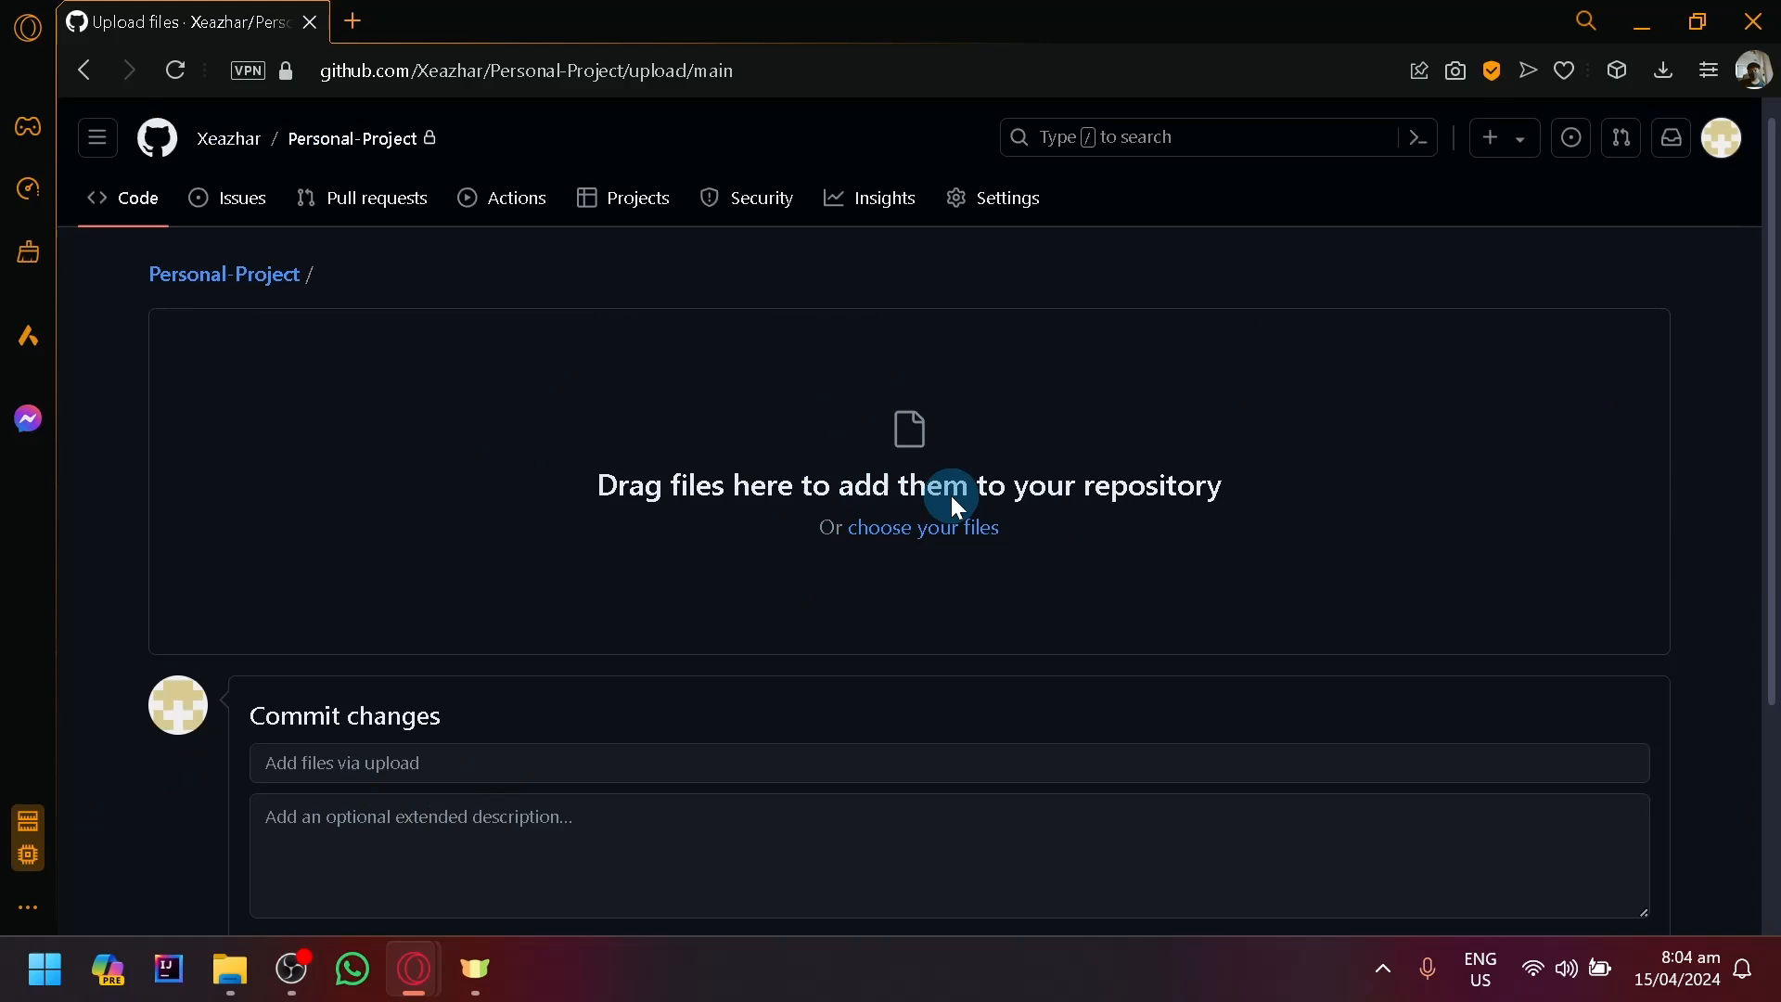
pyautogui.moveTo(922, 527)
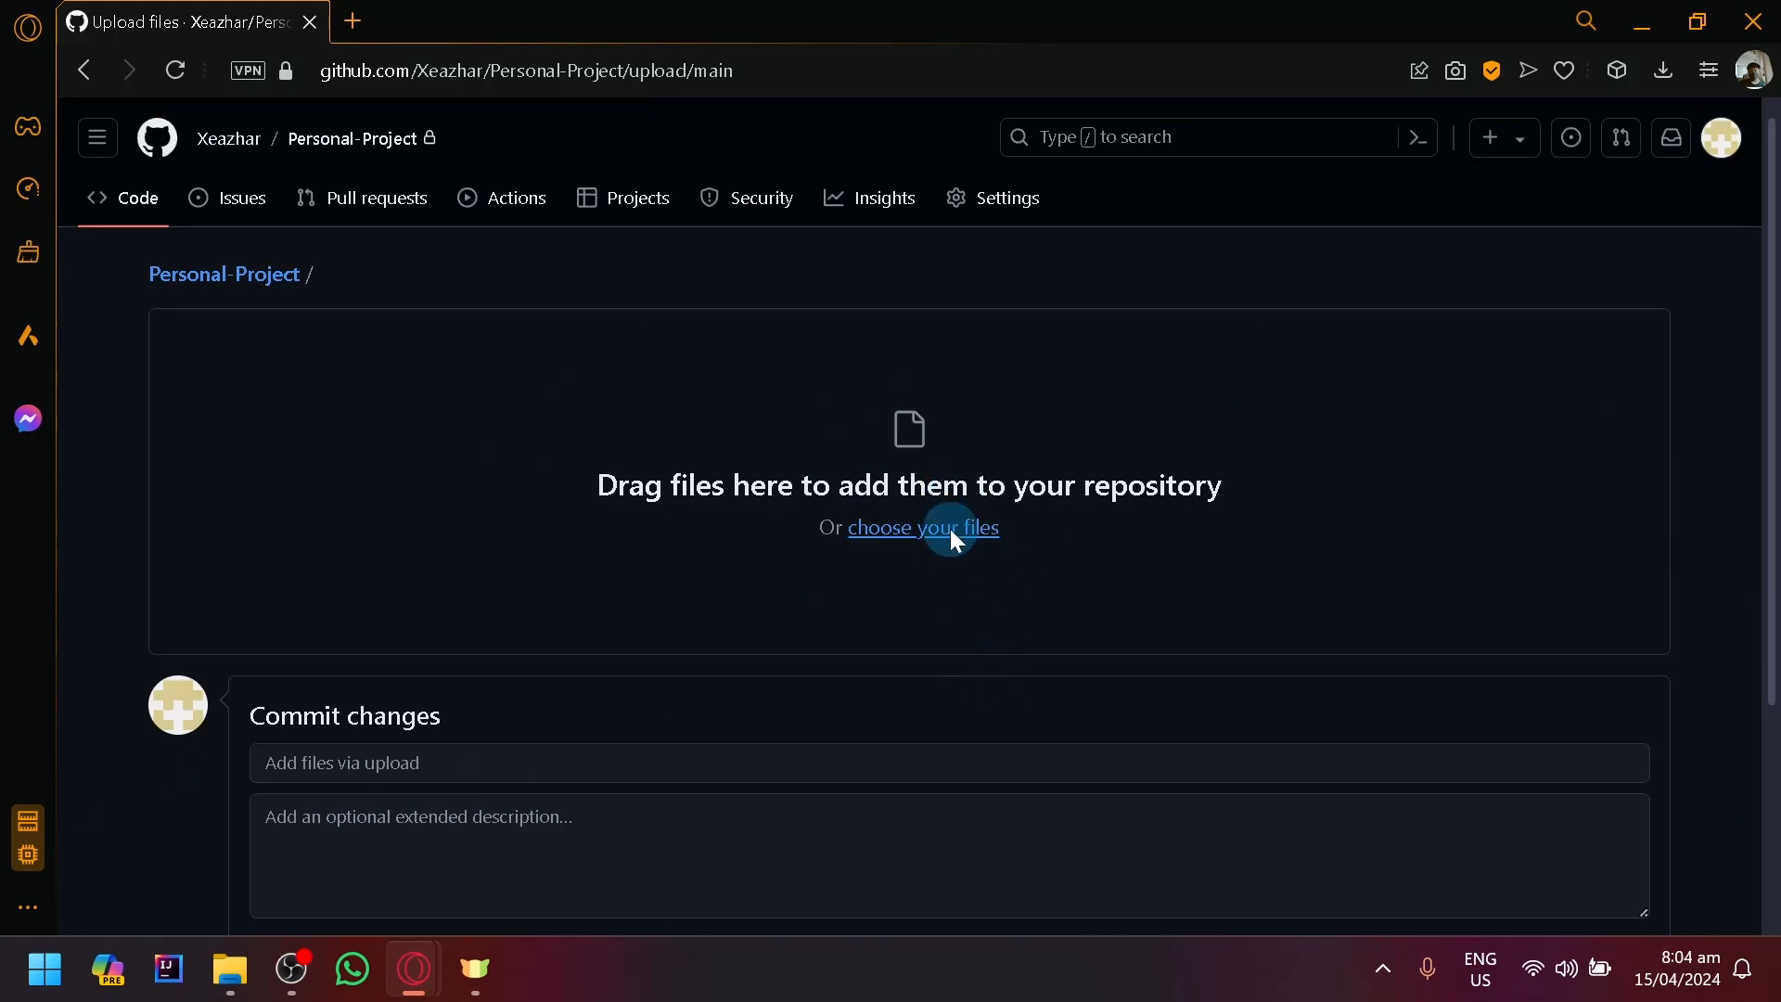
# Step: Select 2023-2_9335-midTeam5.zip from the computer and let it finish uploading
pyautogui.click(922, 527)
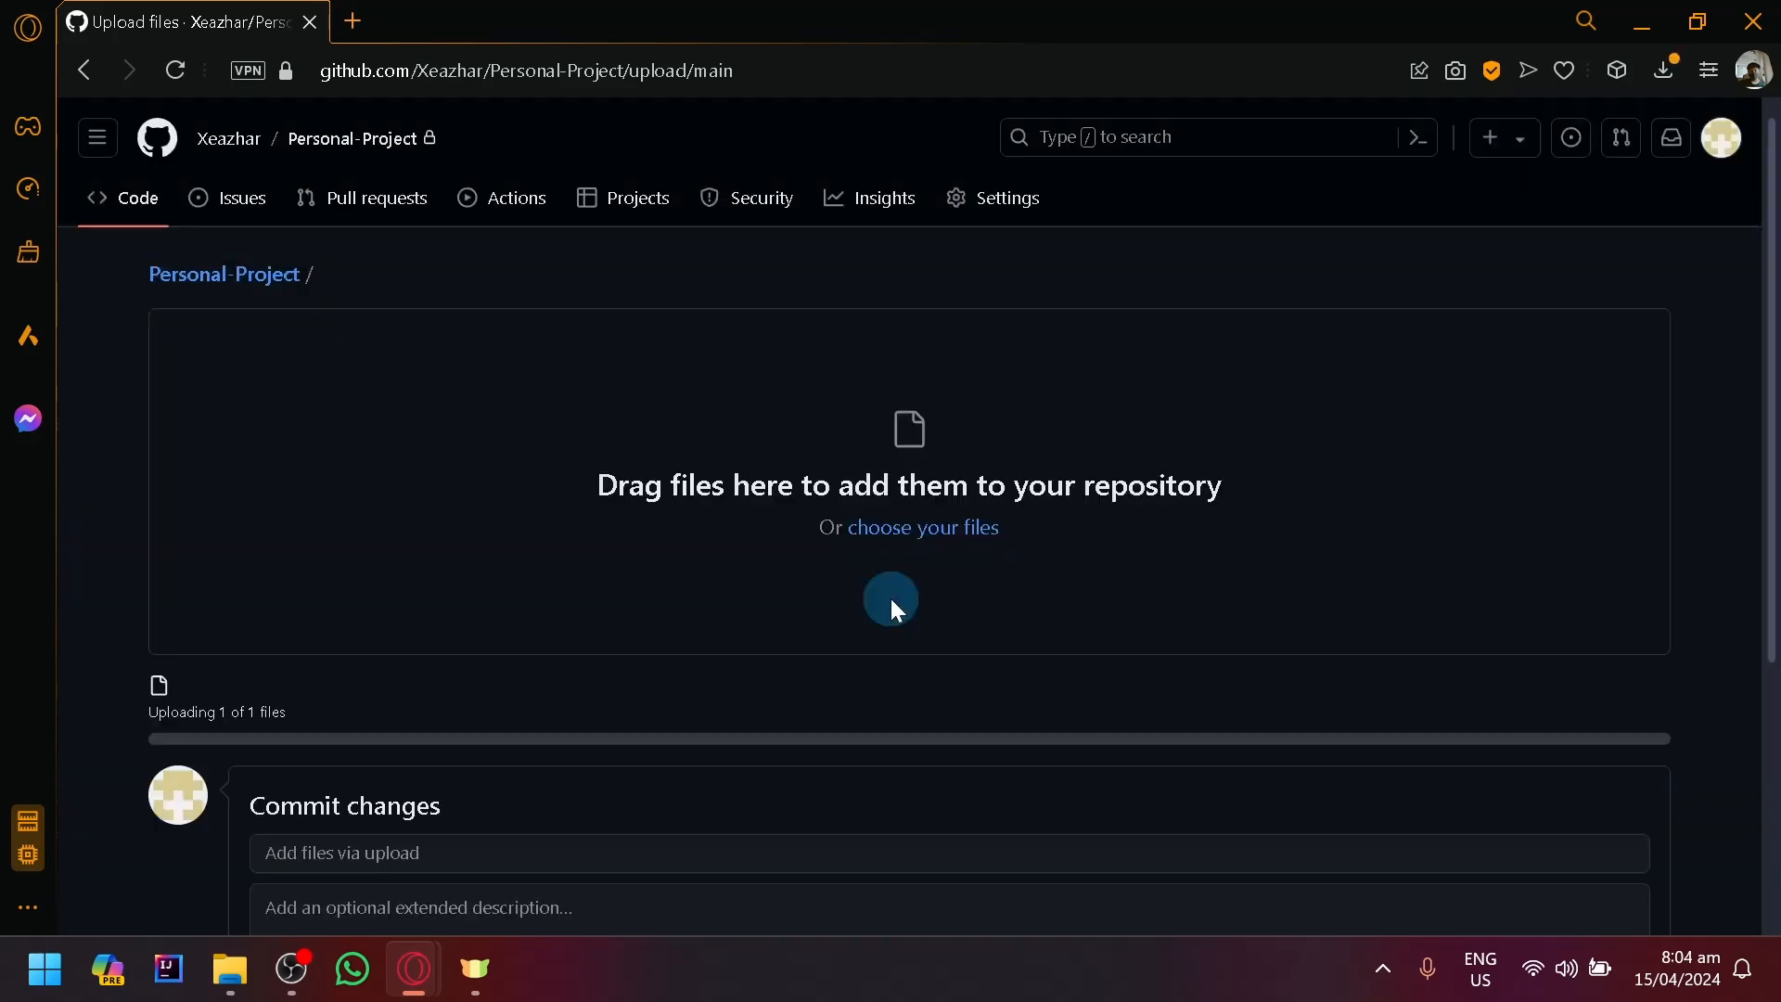
pyautogui.scroll(-3)
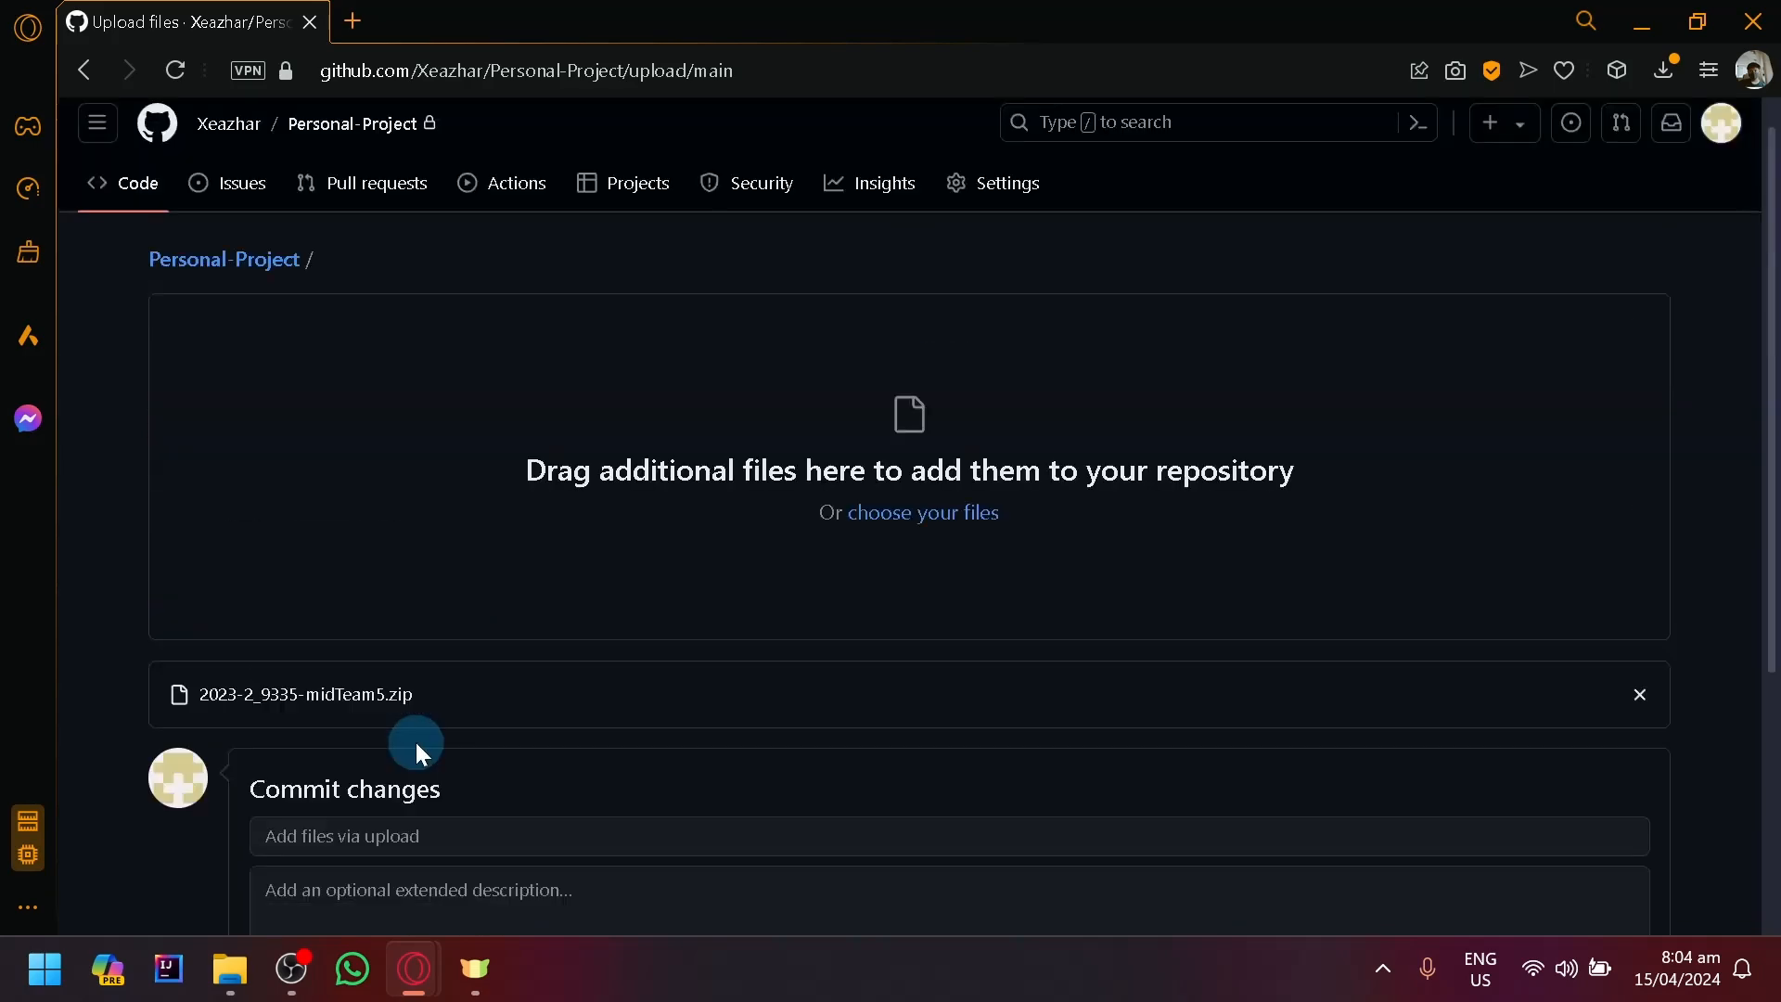
# Step: Commit the uploaded zip directly to the main branch with Commit changes
pyautogui.scroll(-3)
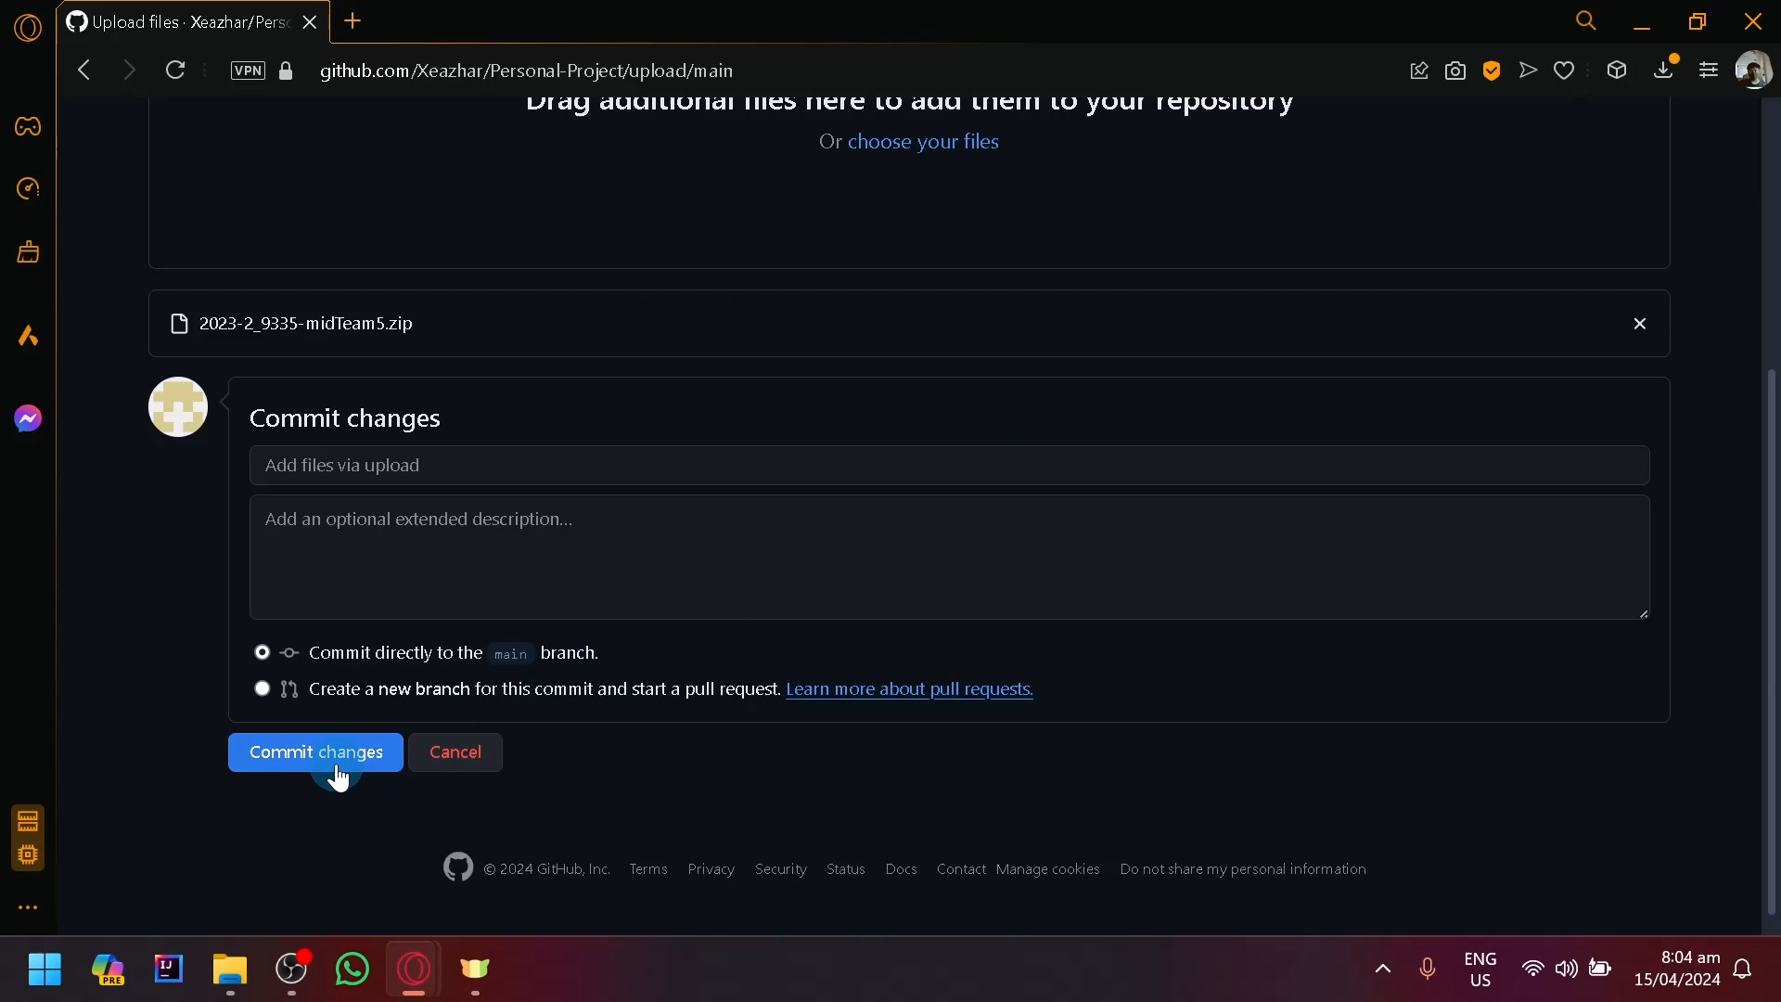
pyautogui.click(316, 751)
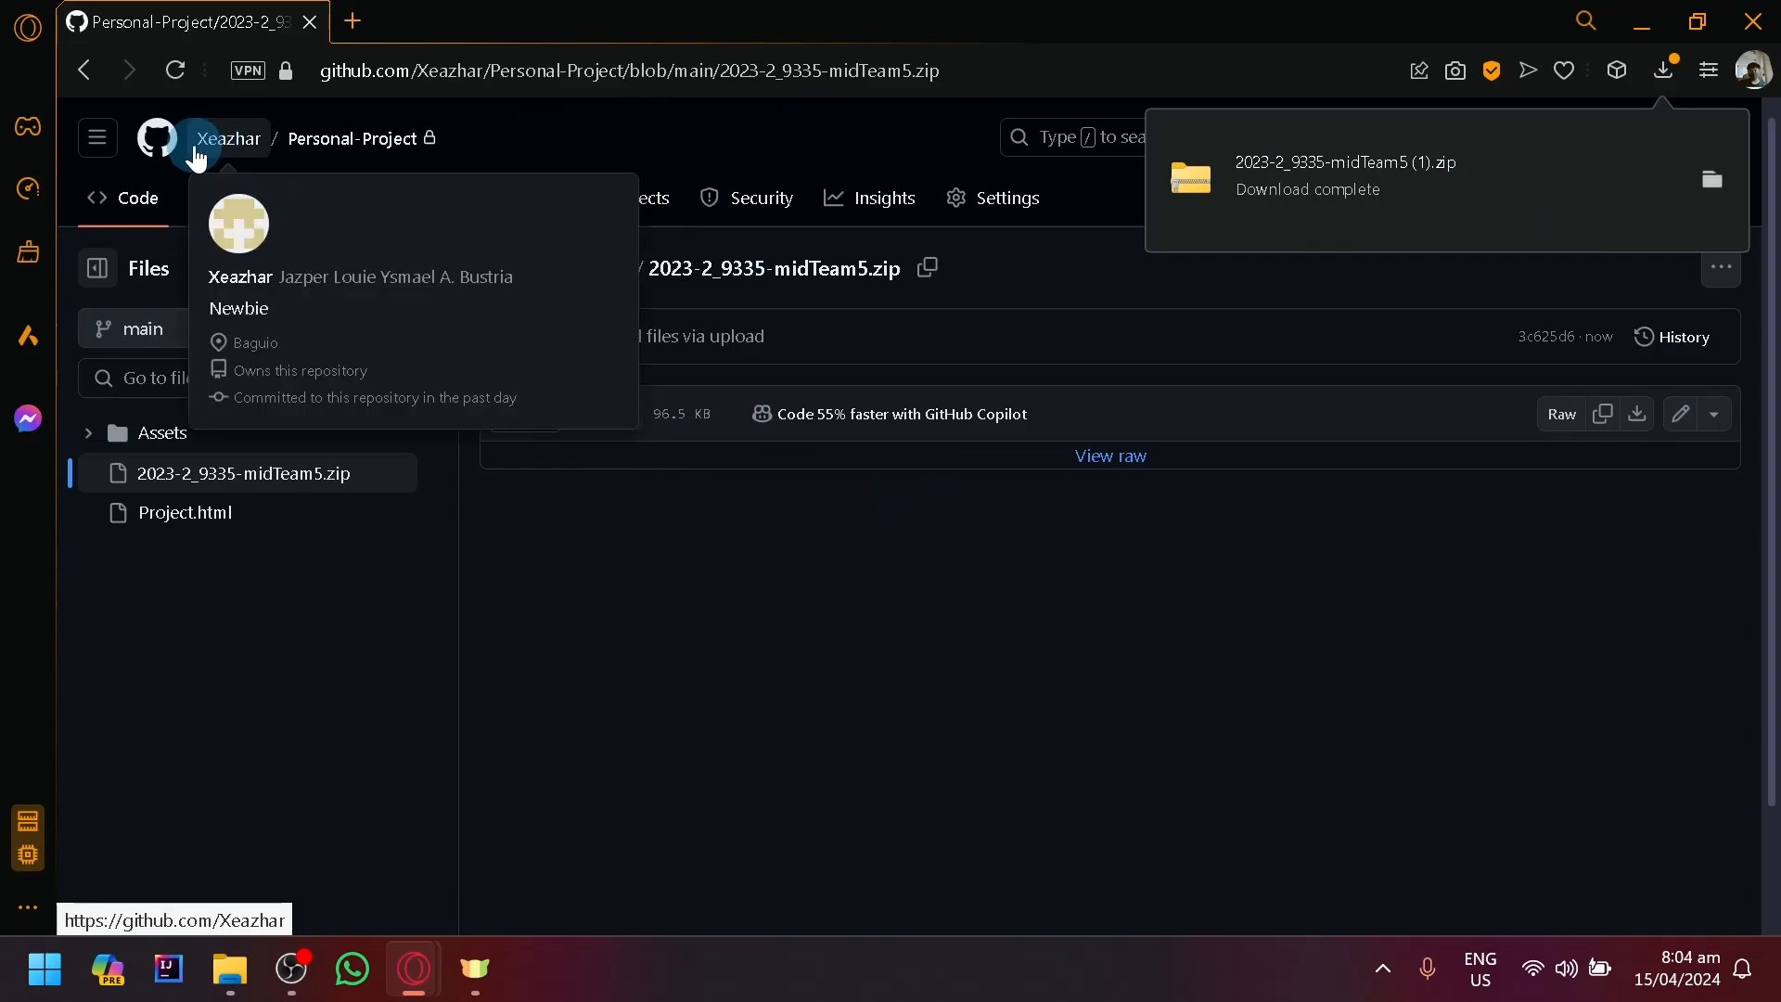
# Step: Open GitHub's navigation drawer from the committed zip file's page
pyautogui.click(96, 137)
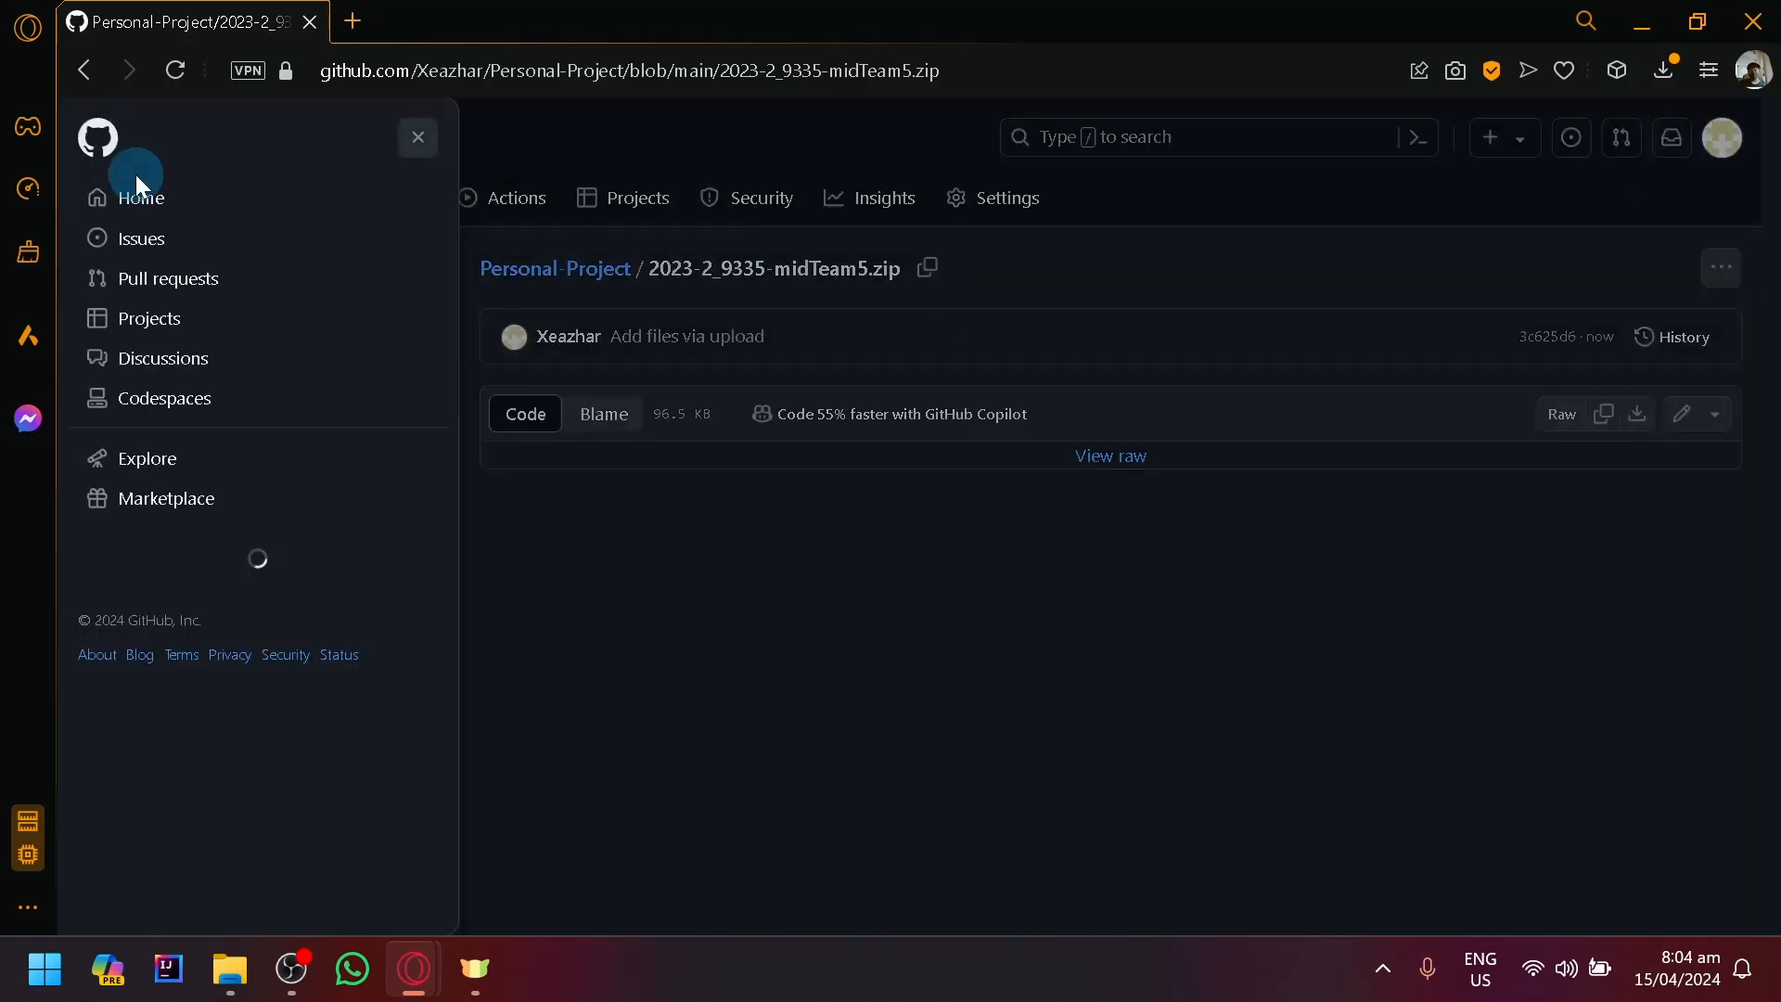